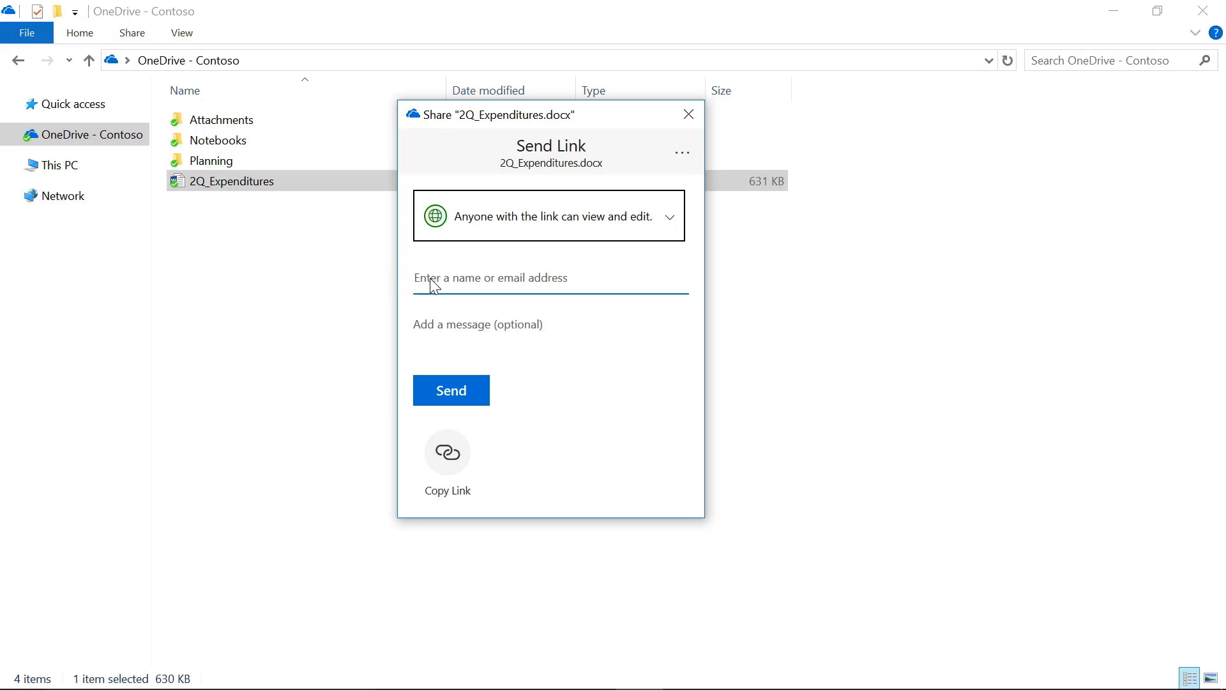
Step: Review the Manage Access permissions list for 2Q_Expenditures.docx from the Share dialog
click(681, 152)
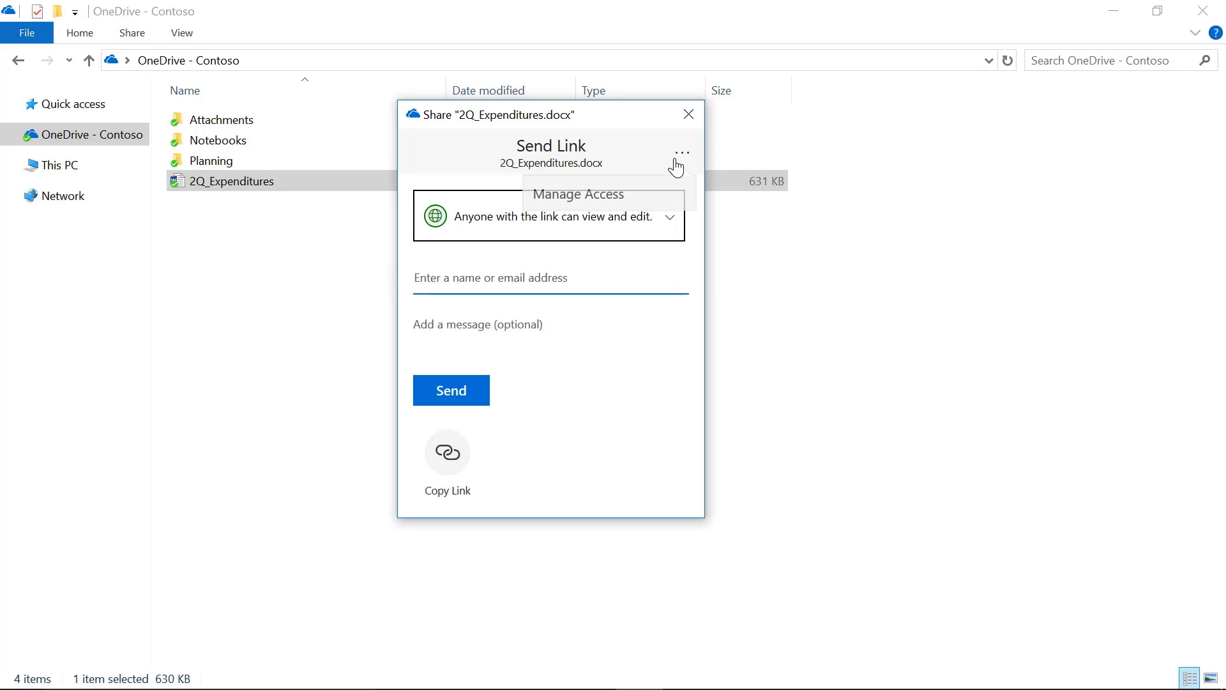
click(577, 194)
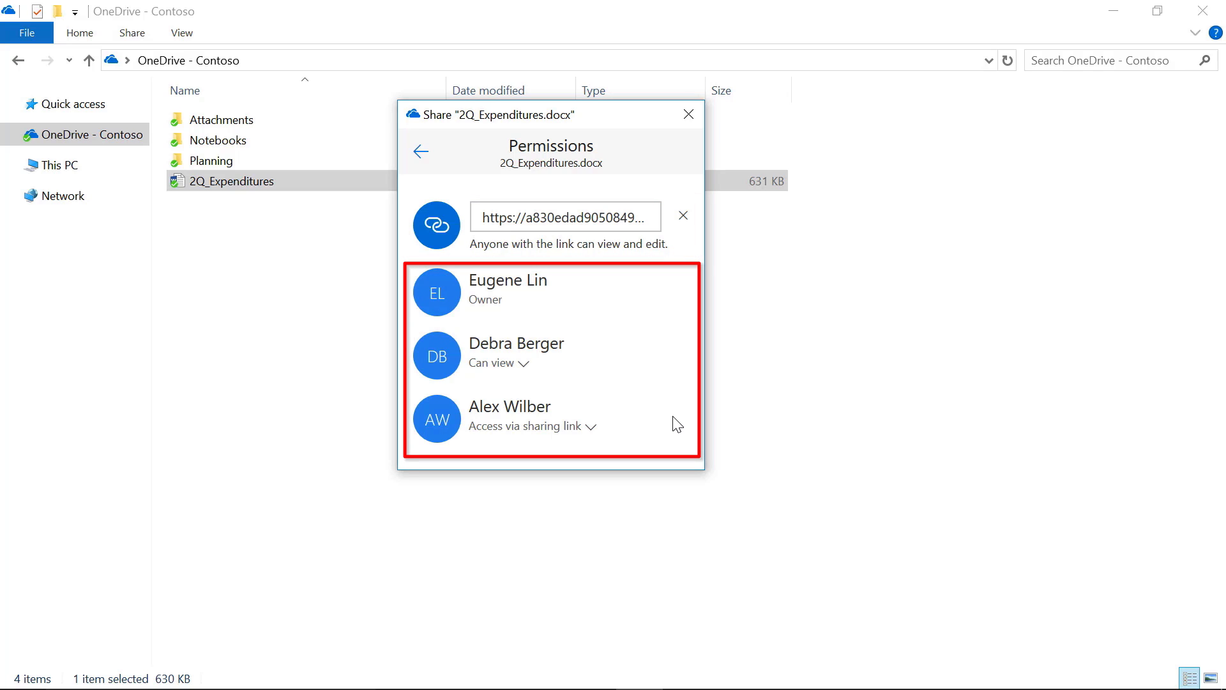
click(682, 214)
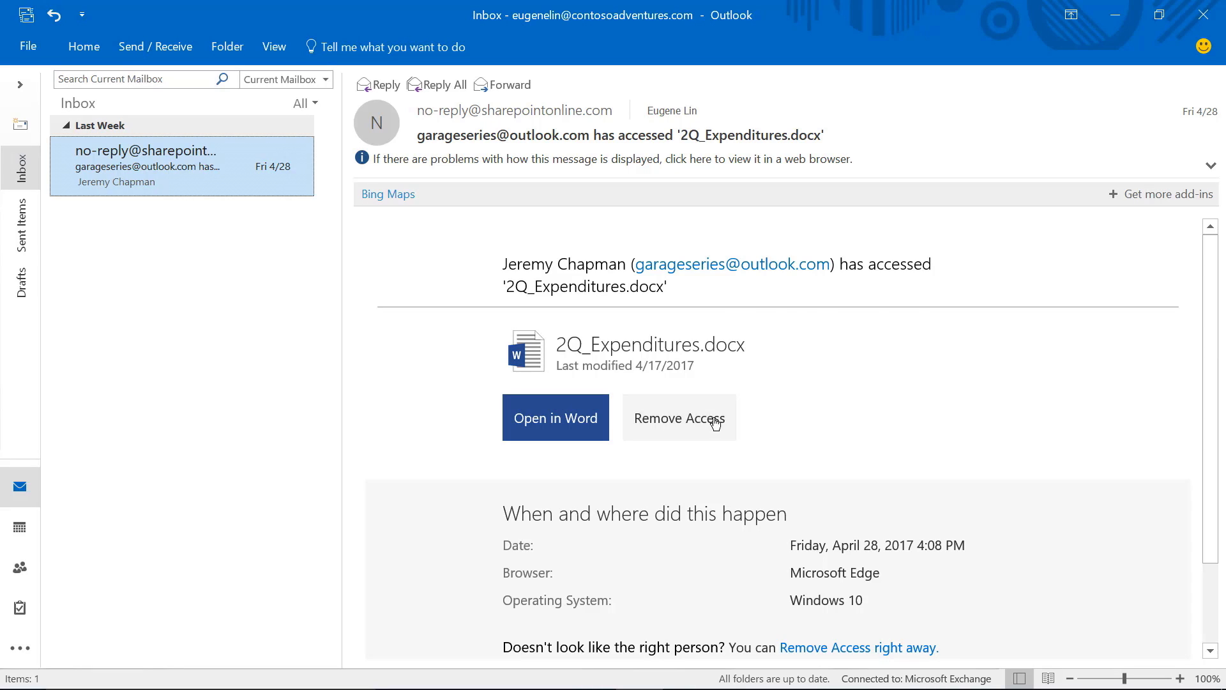
mouse_move(679, 417)
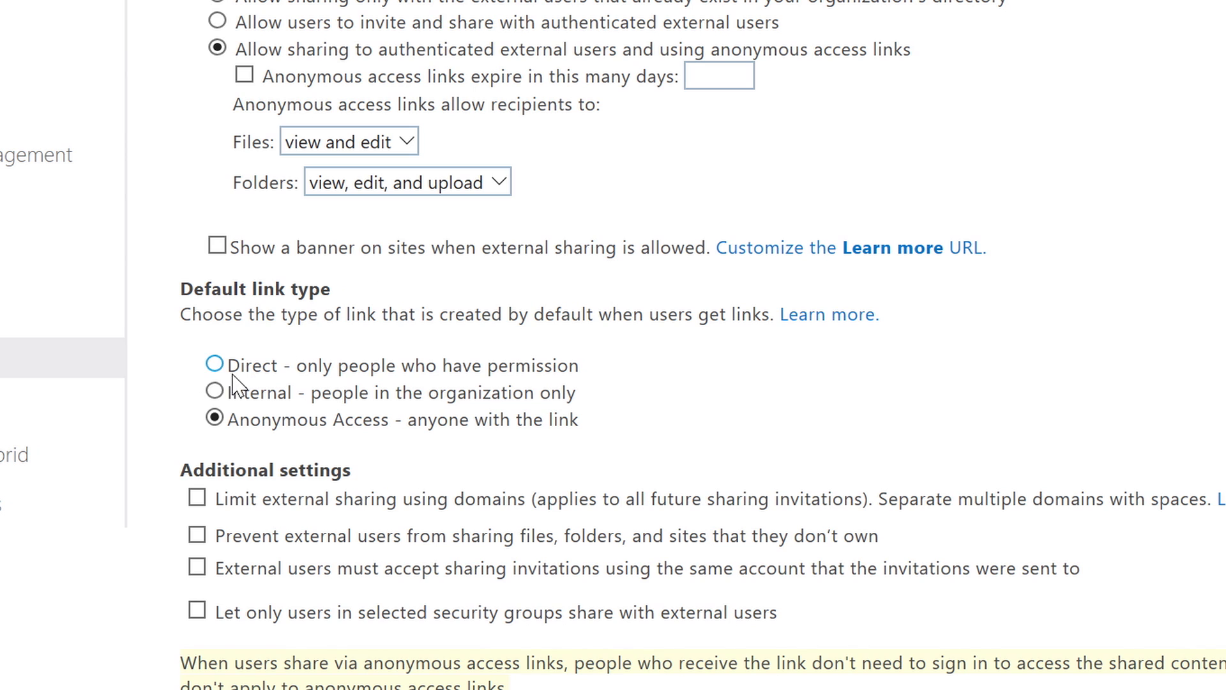
Step: Set default link type to Internal and prevent external users from sharing items they don't own
click(215, 393)
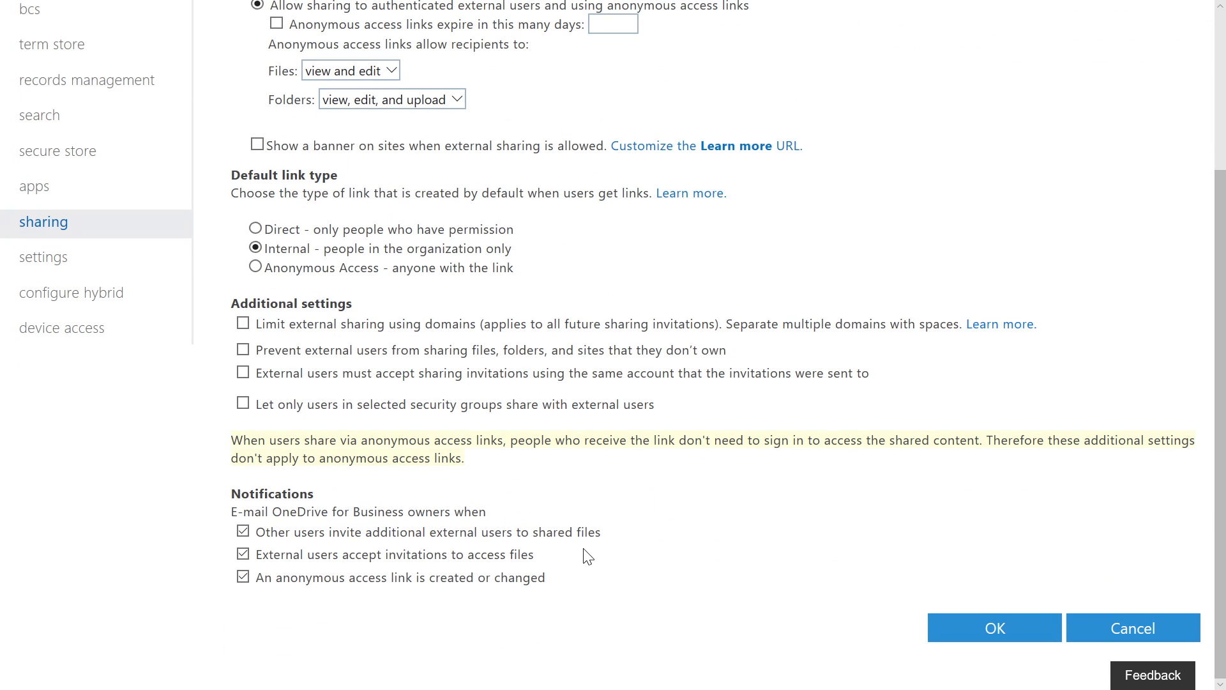
scroll(up, 3)
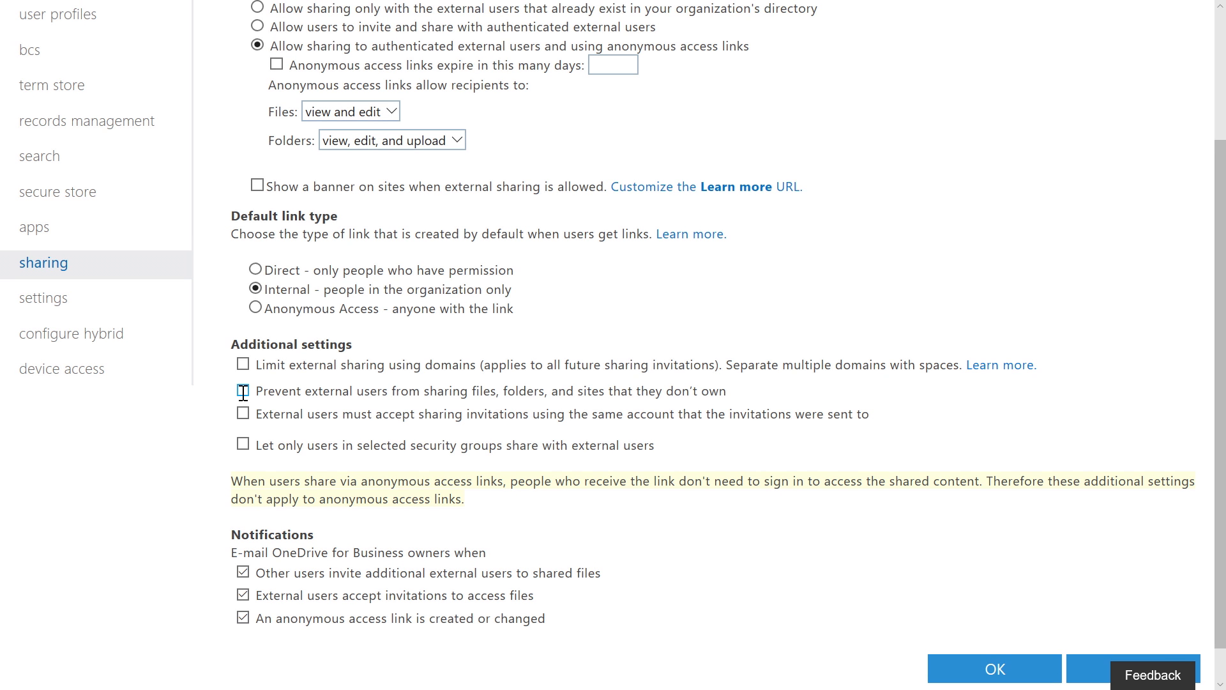
click(243, 390)
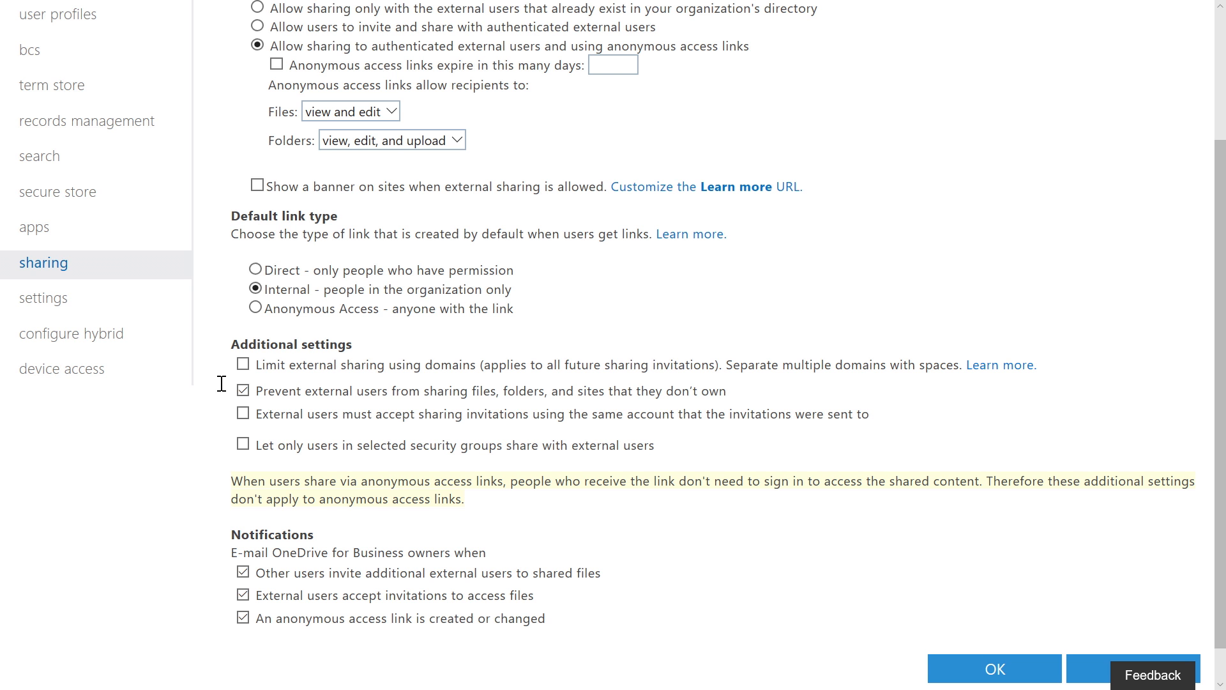
scroll(up, 3)
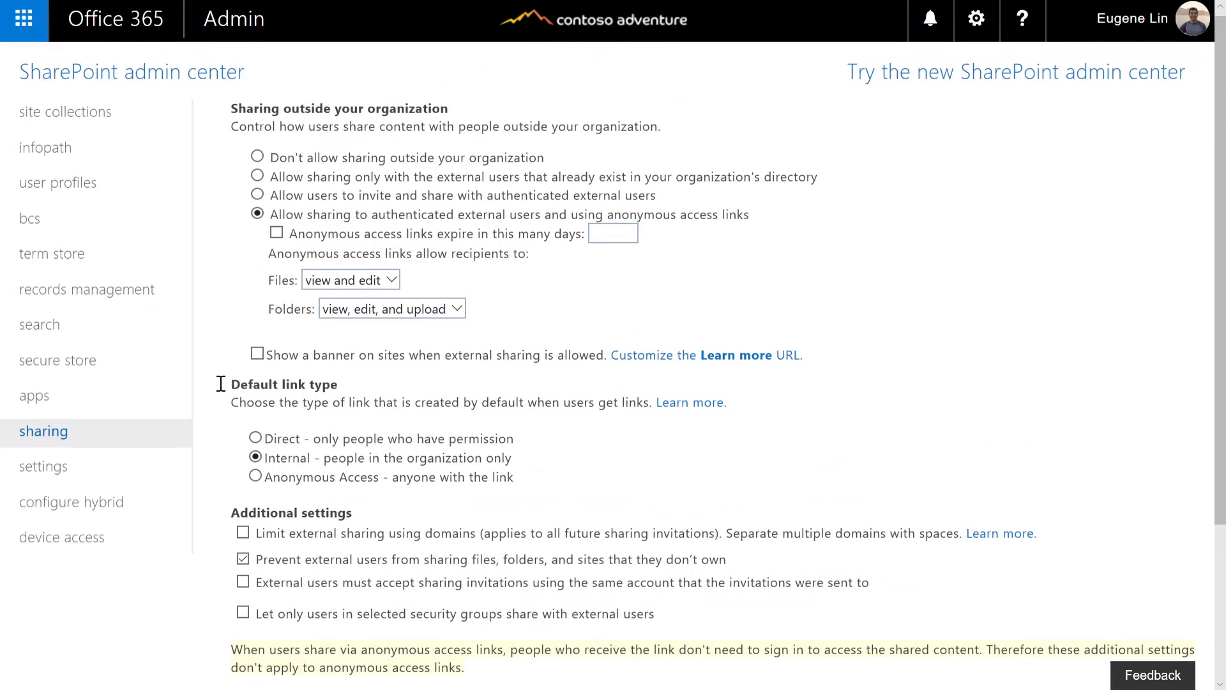
Step: Allow sharing only with authenticated external users, restricted to a selected security group ('par')
click(256, 194)
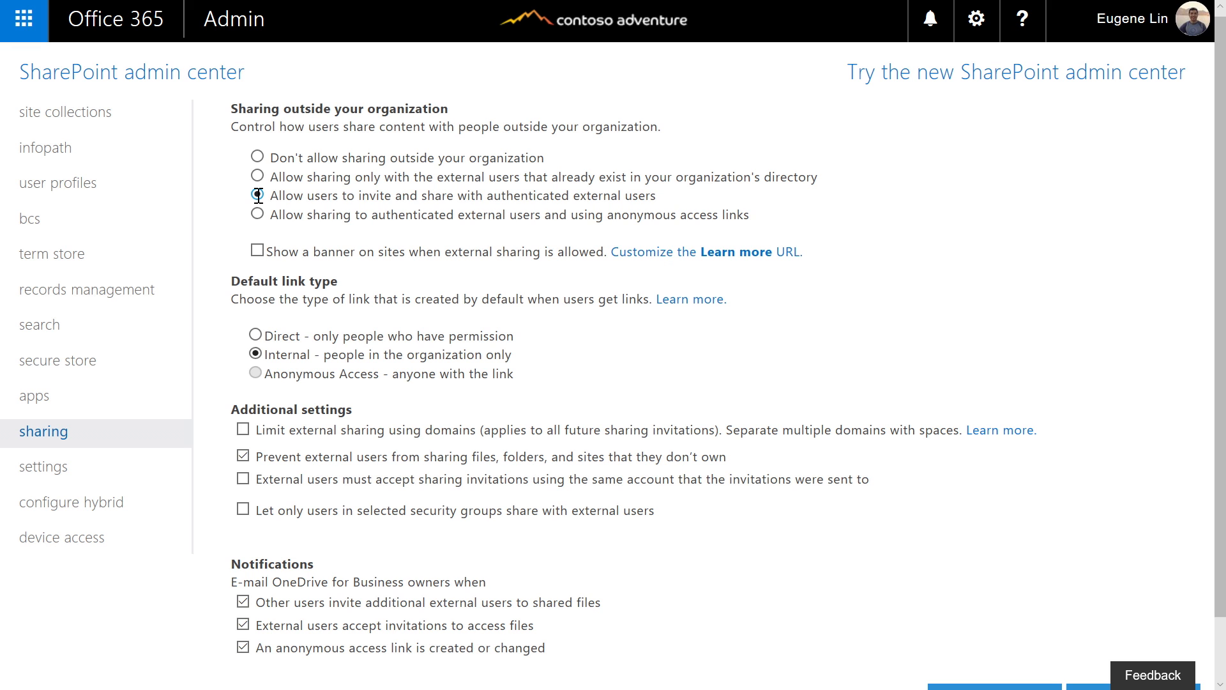
scroll(down, 3)
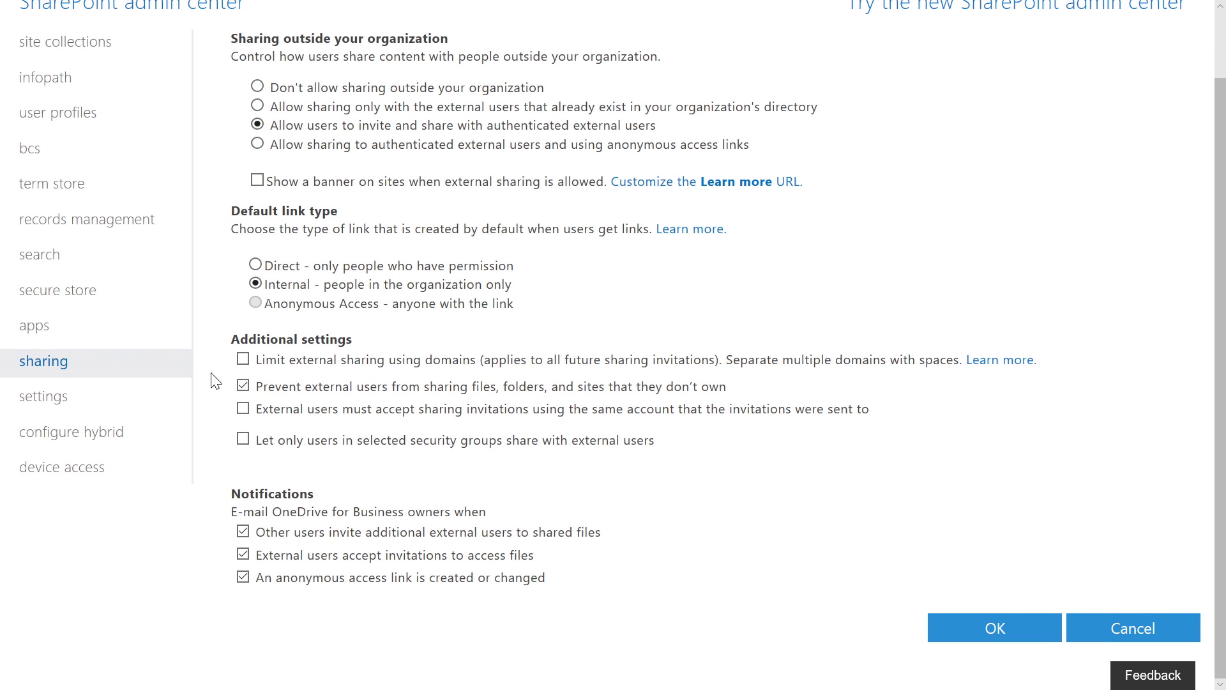
click(242, 440)
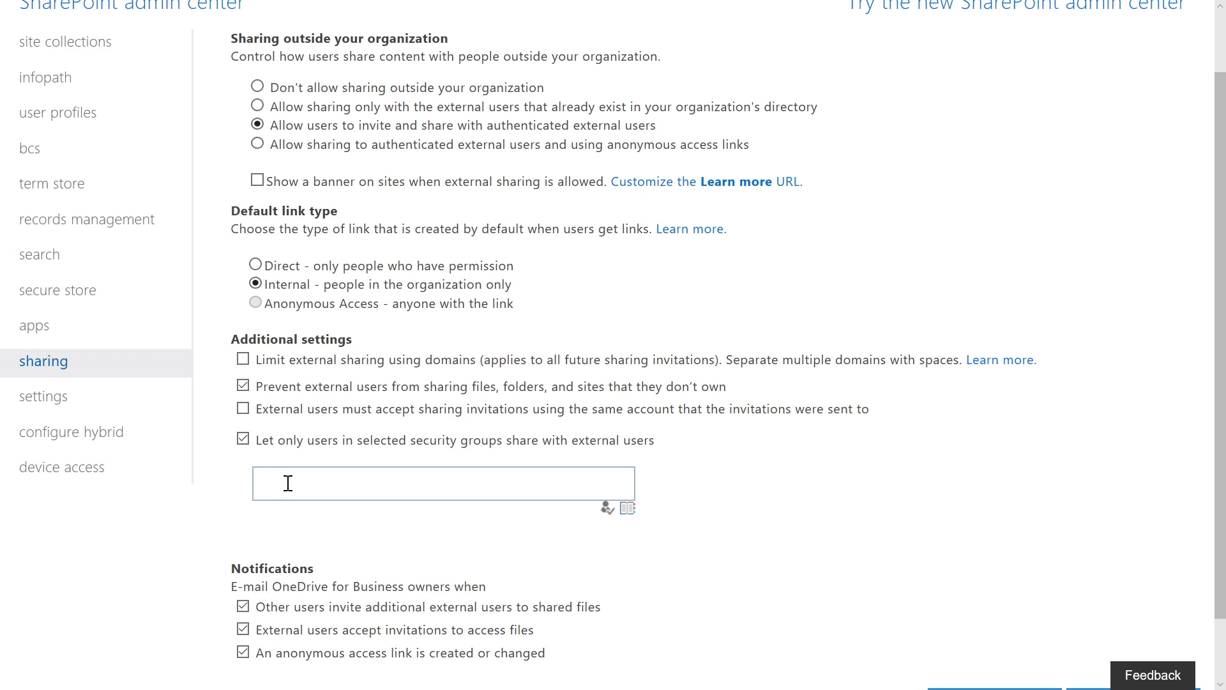
text(par)
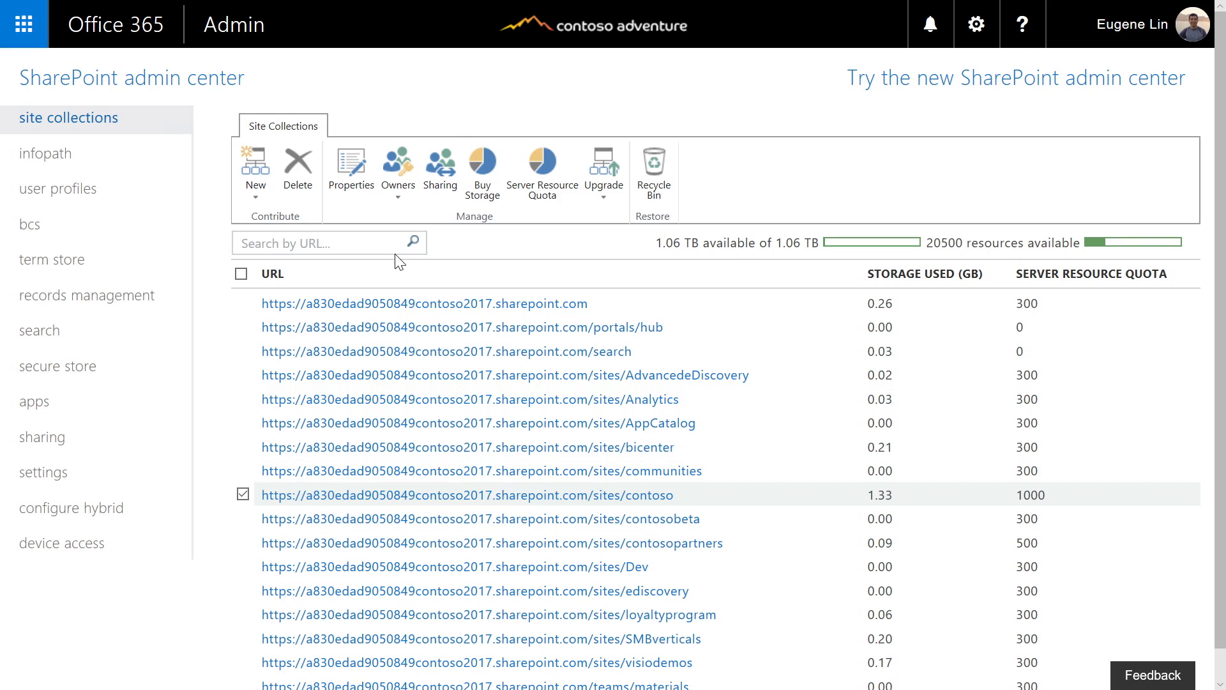
Step: Limit the contoso site collection's external sharing by domain, entering outlook.com
click(439, 169)
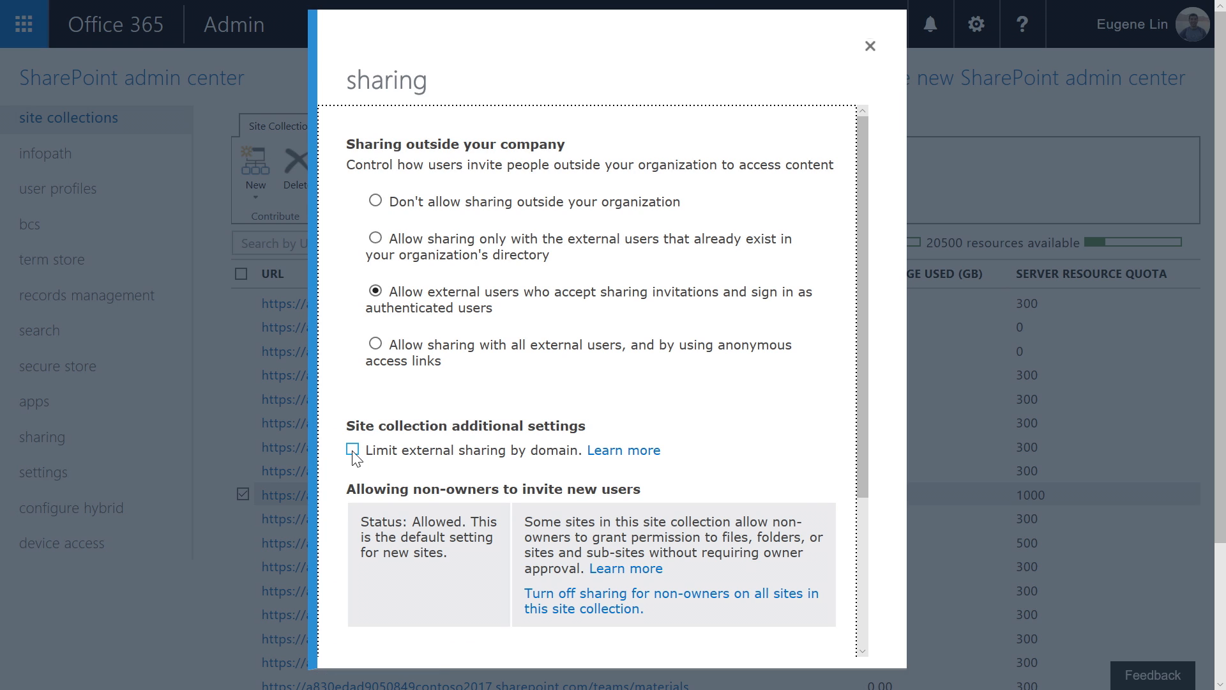
click(353, 450)
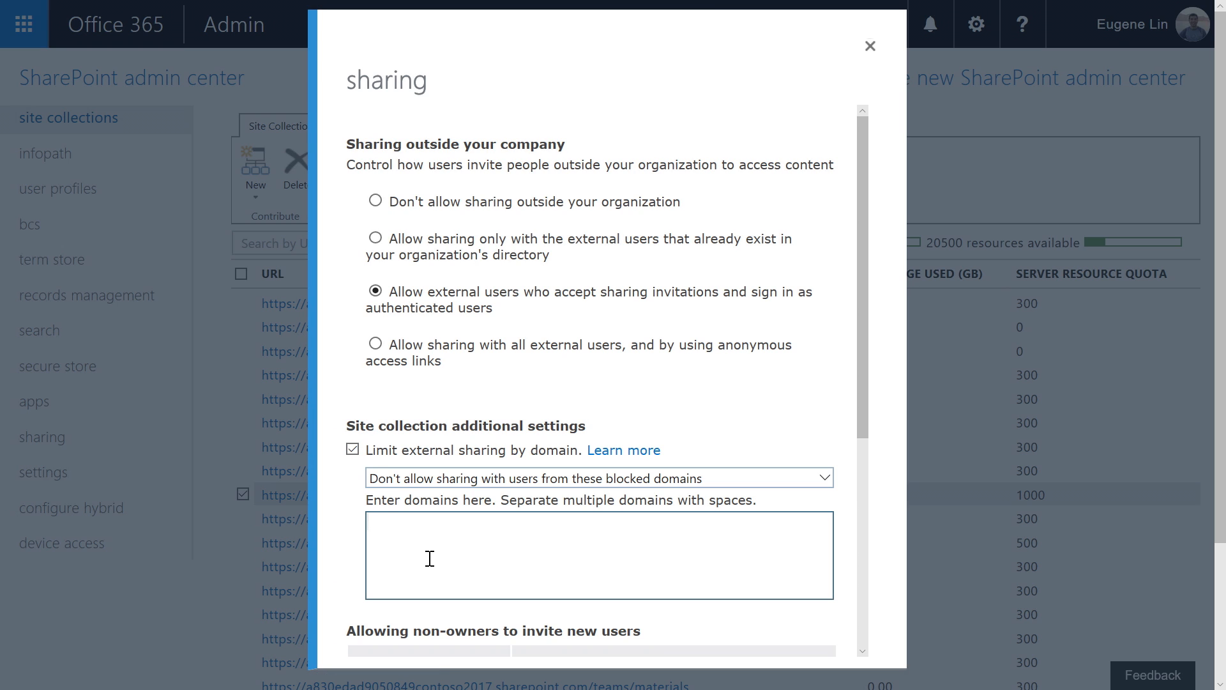
text(outlook.com)
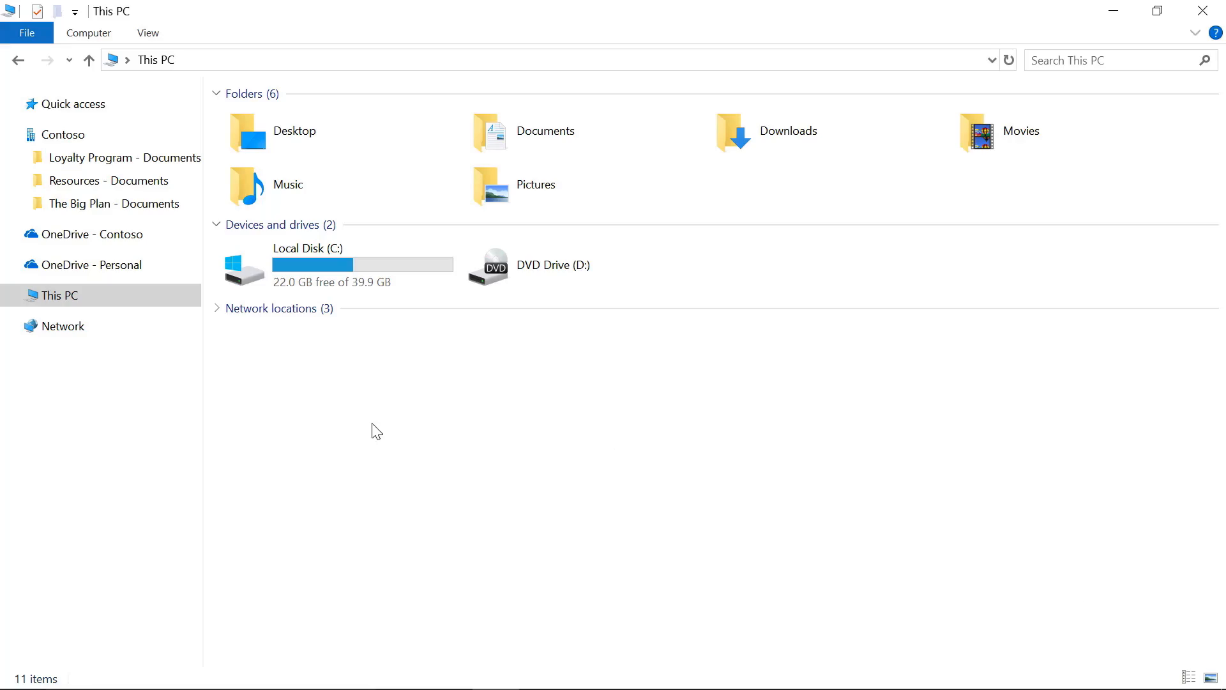
Step: Navigate to The Big Plan - Documents library under OneDrive - Contoso and view its properties
click(102, 265)
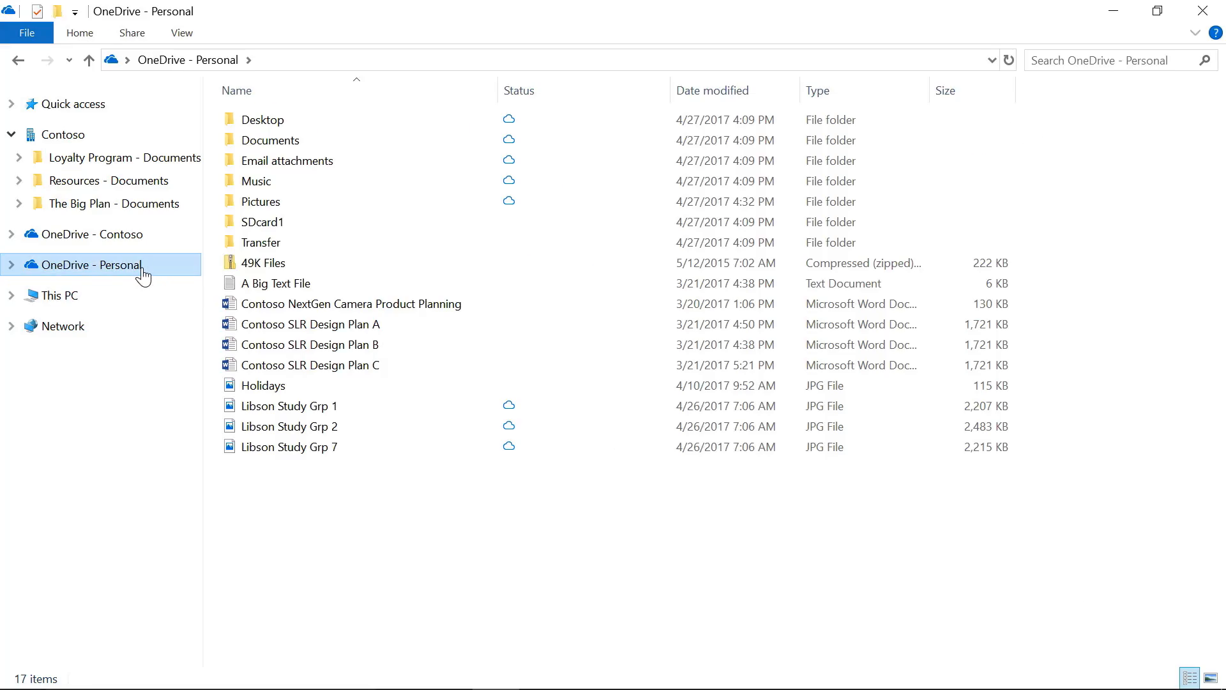
click(93, 234)
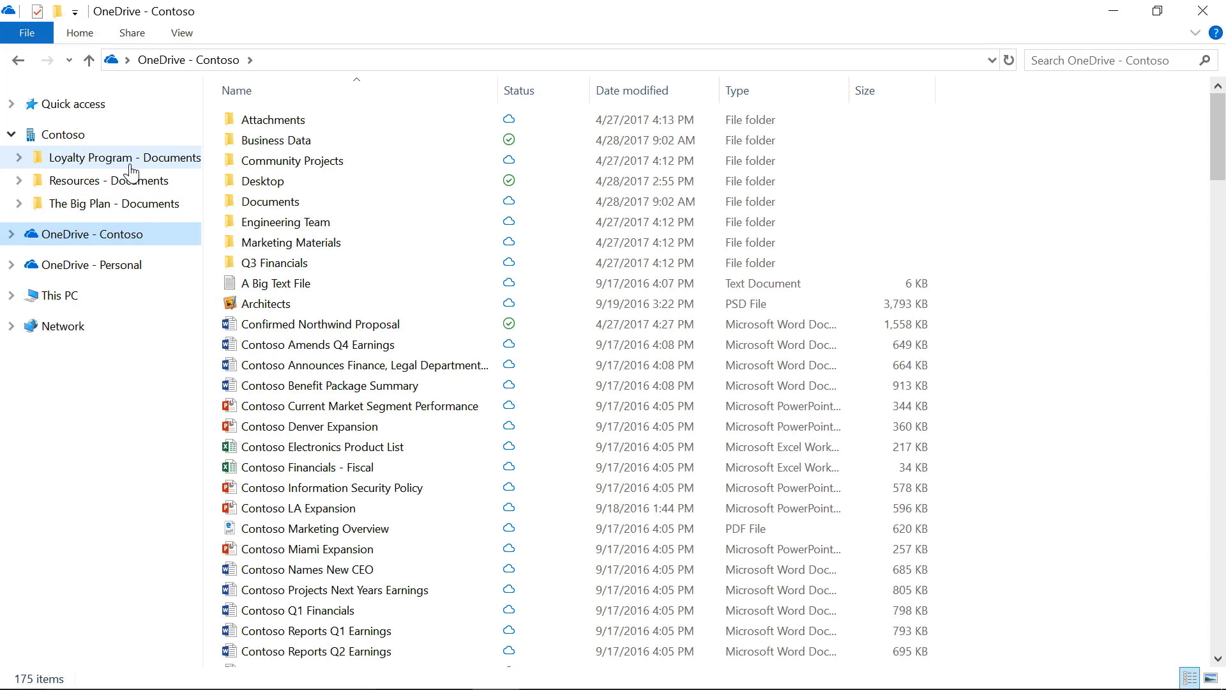
click(62, 134)
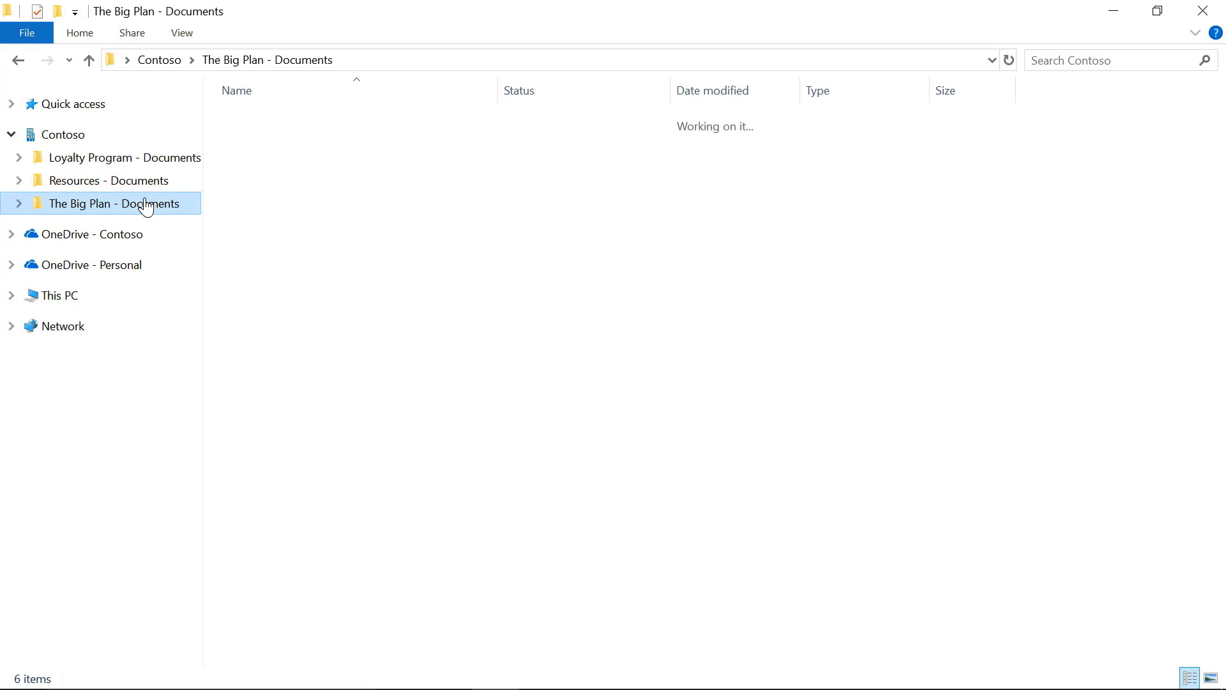
right_click(118, 203)
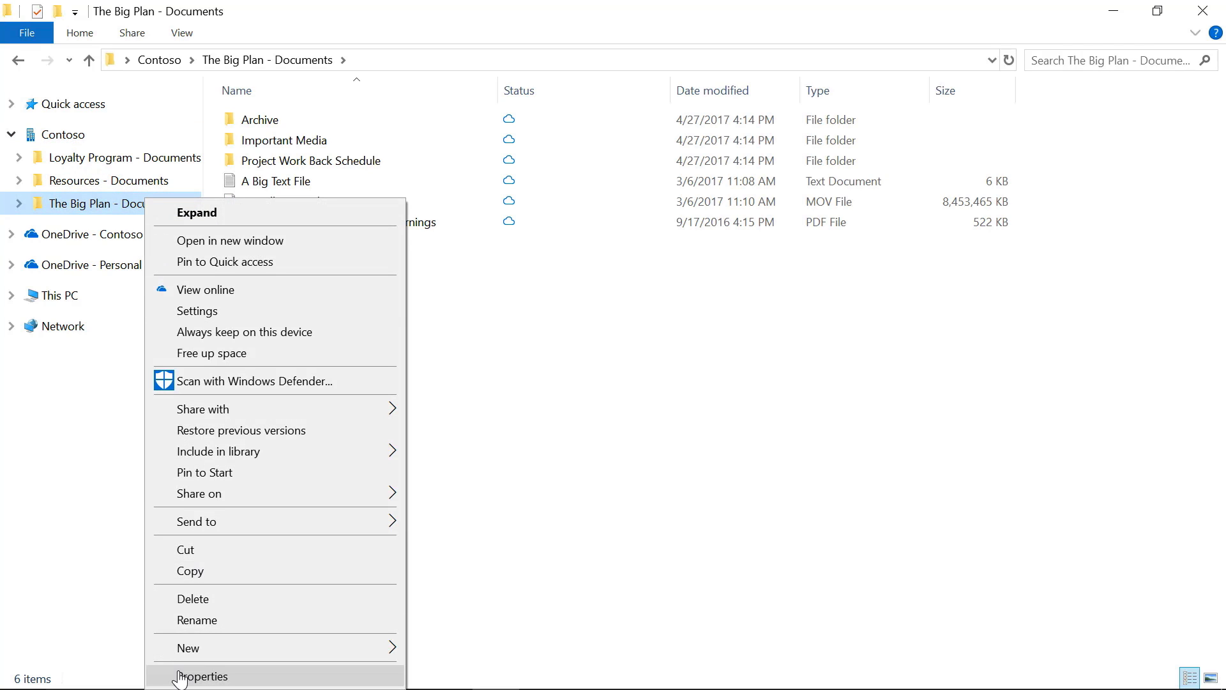
click(201, 676)
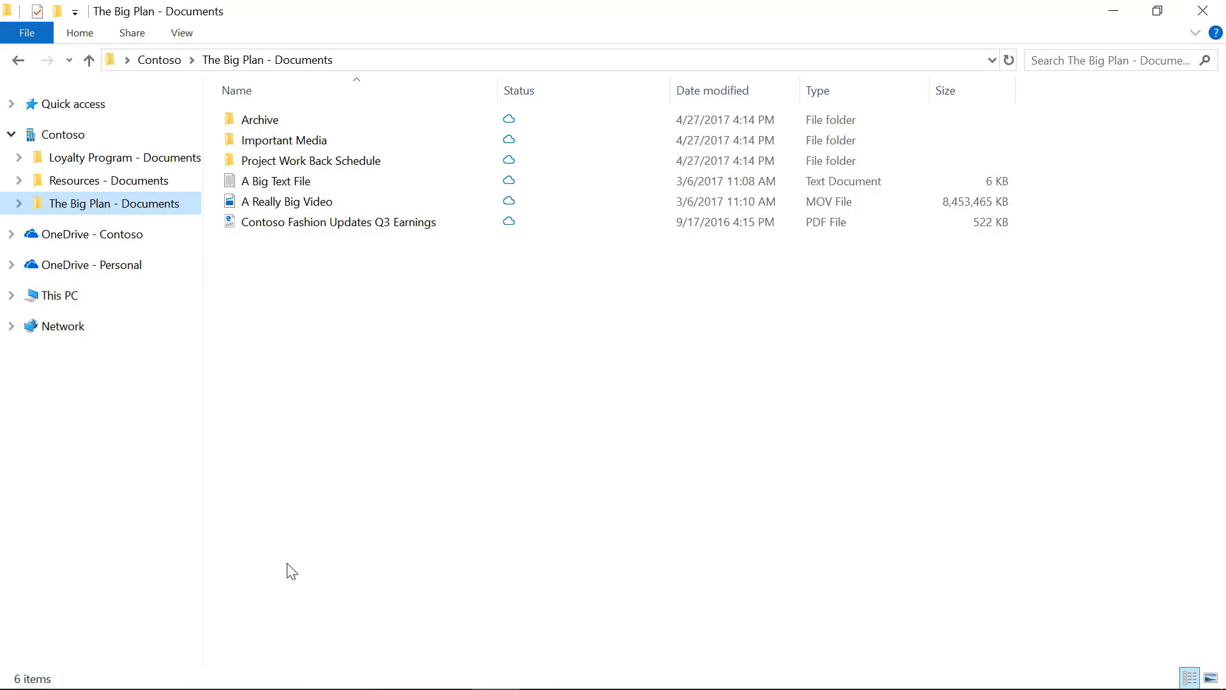
Step: Download and open Contoso Amends Q4 Earnings from OneDrive - Contoso
click(97, 234)
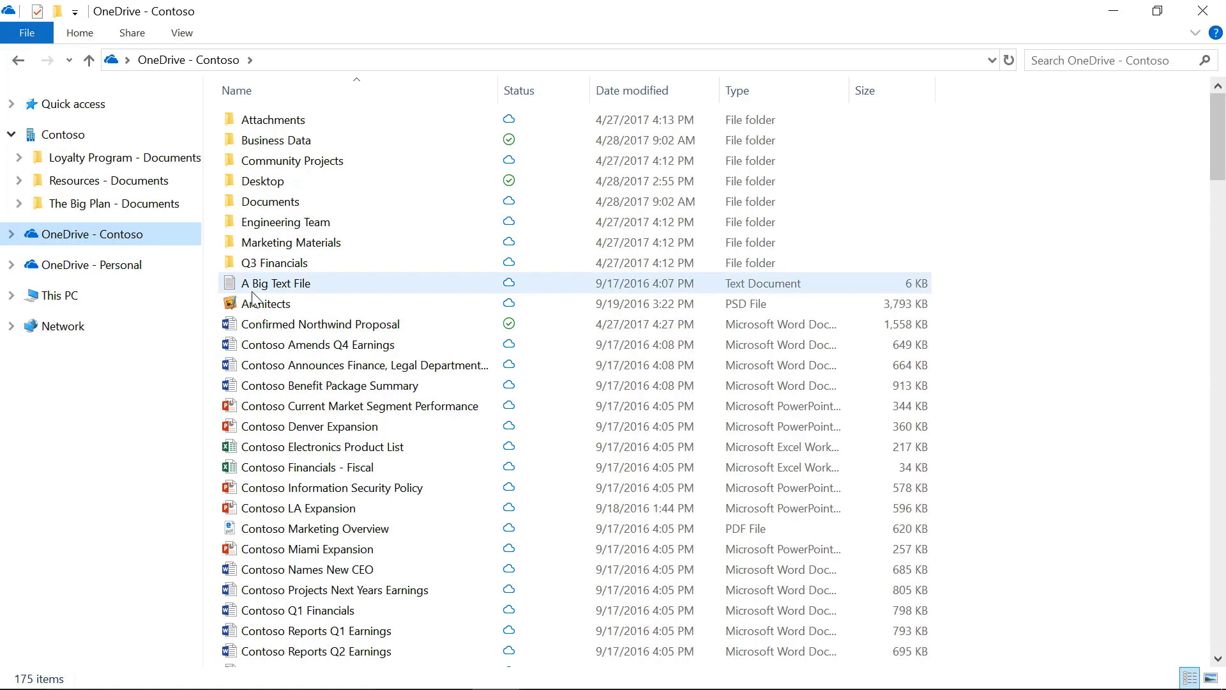
click(317, 343)
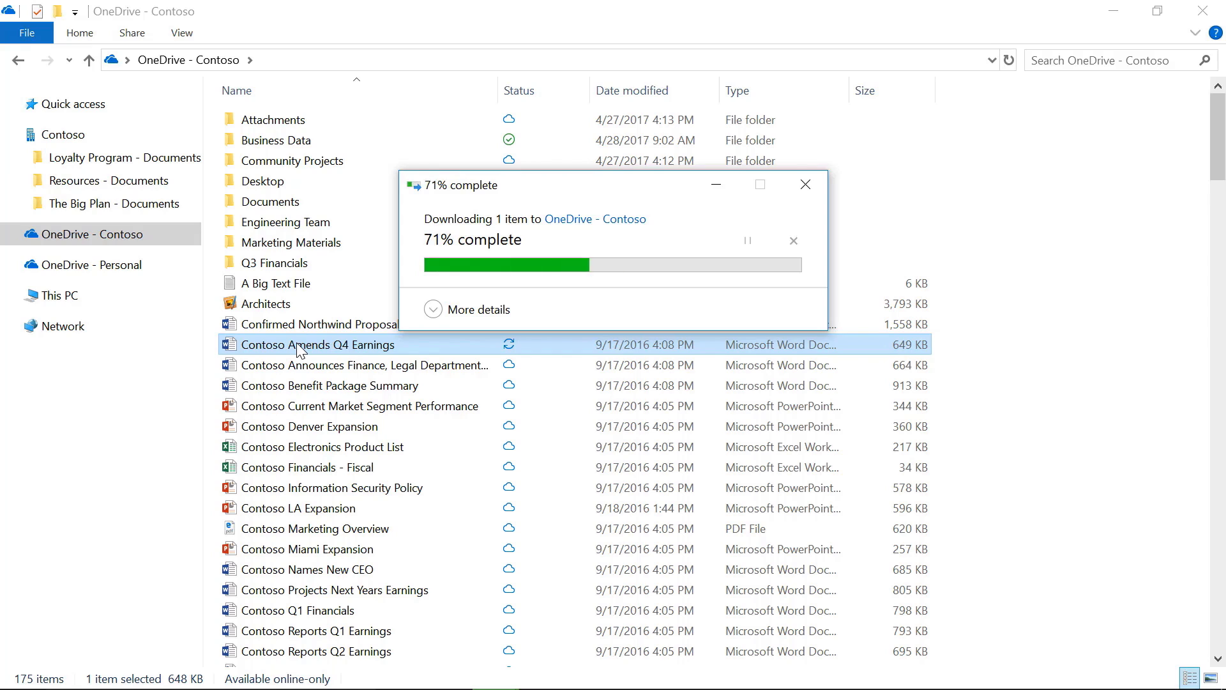
double_click(318, 344)
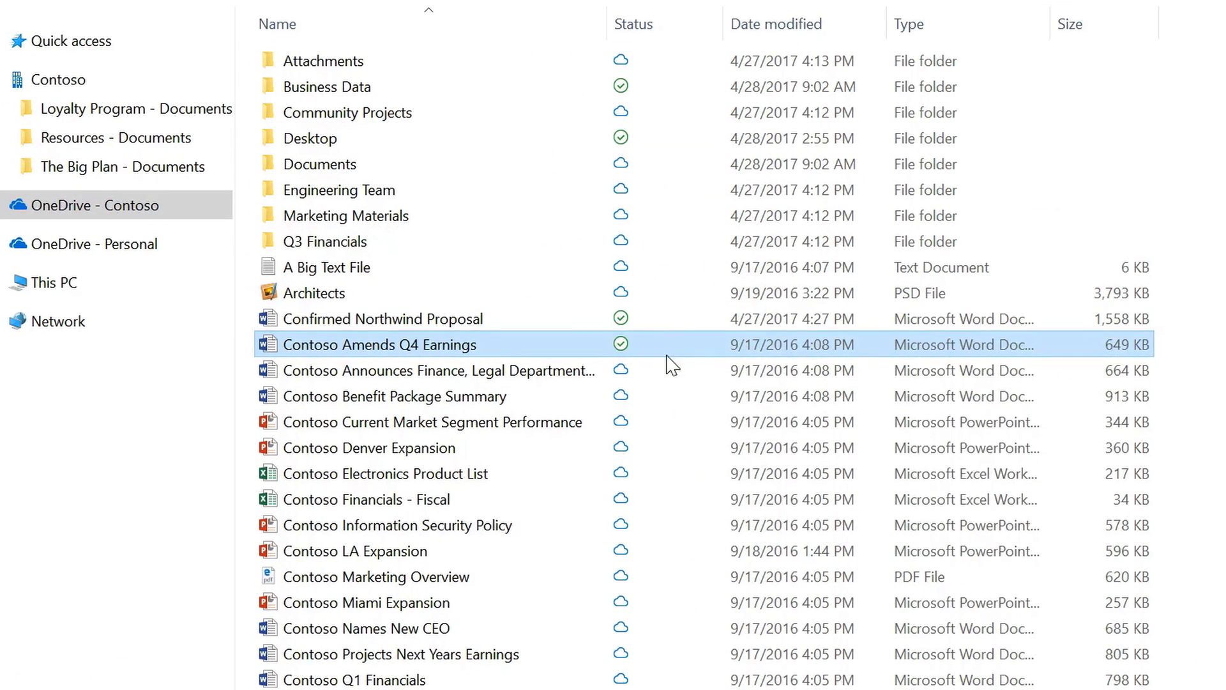
mouse_move(643, 354)
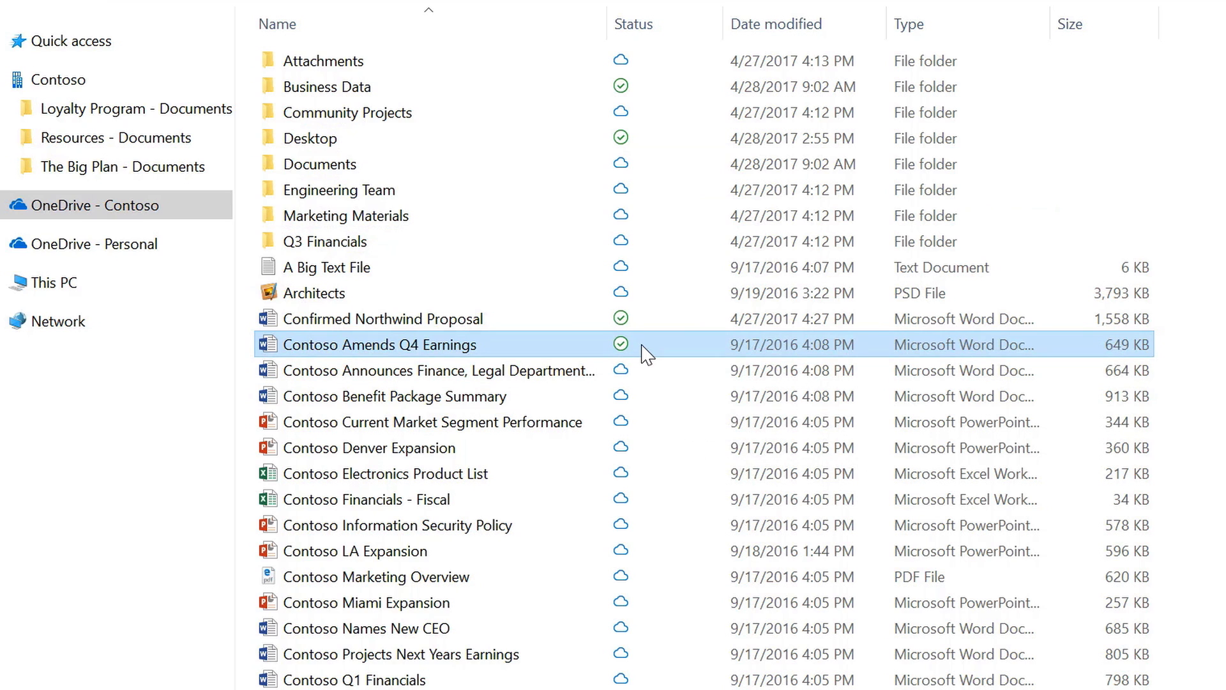
mouse_move(645, 371)
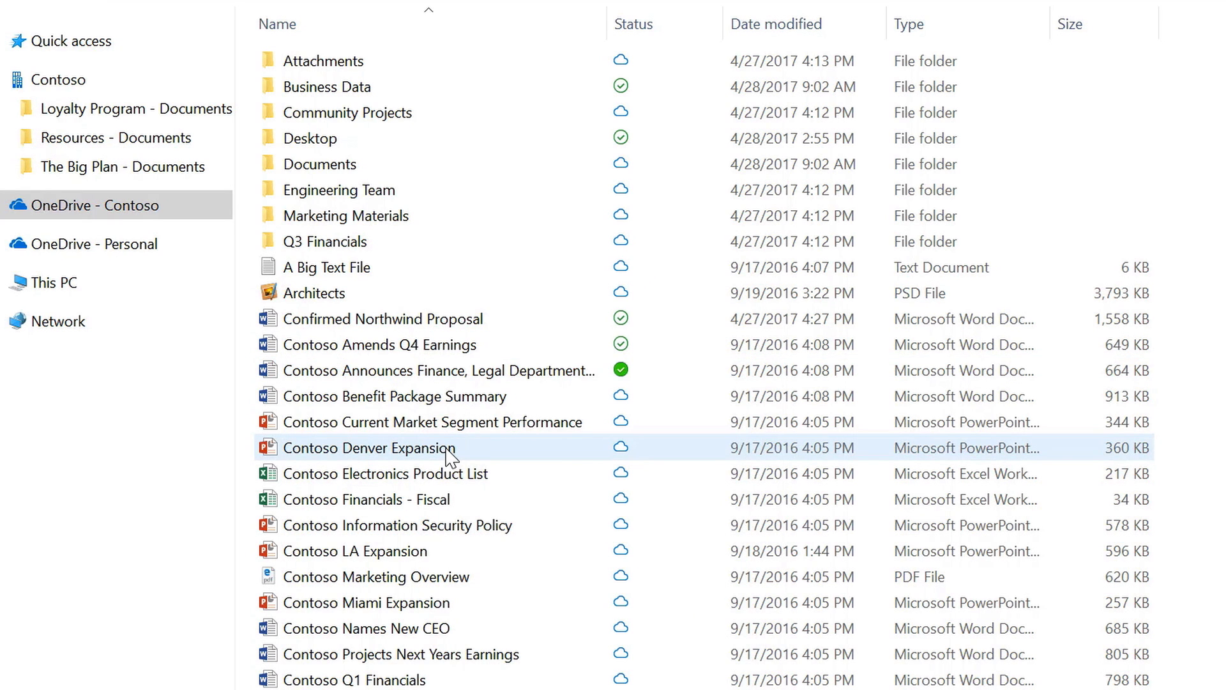
Step: View the GarageBand2 photo's properties in OneDrive - Personal Pictures: 4.56 MB, 0 bytes on disk
click(395, 396)
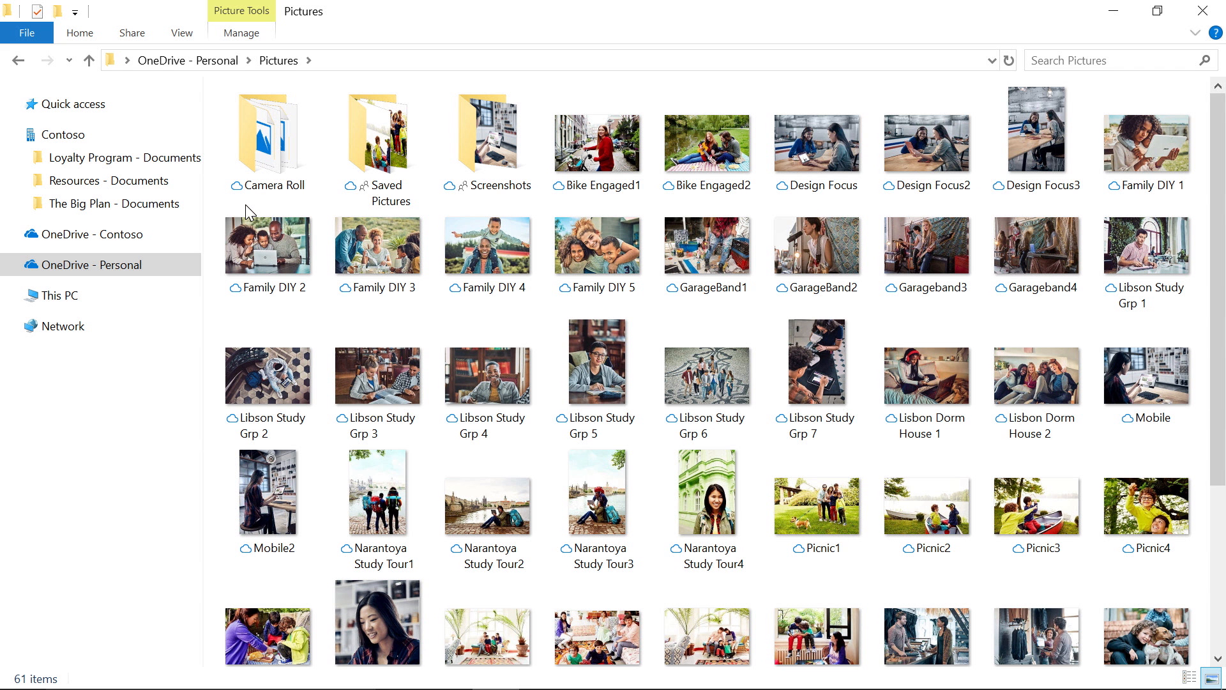
right_click(816, 250)
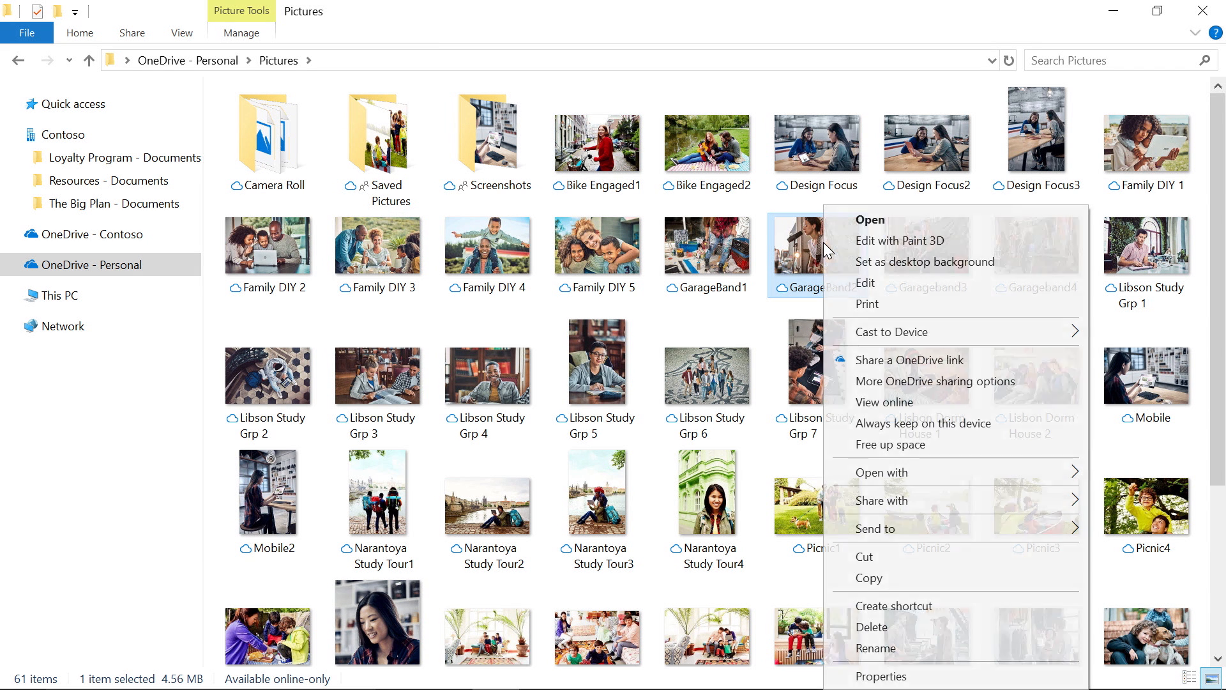
click(882, 676)
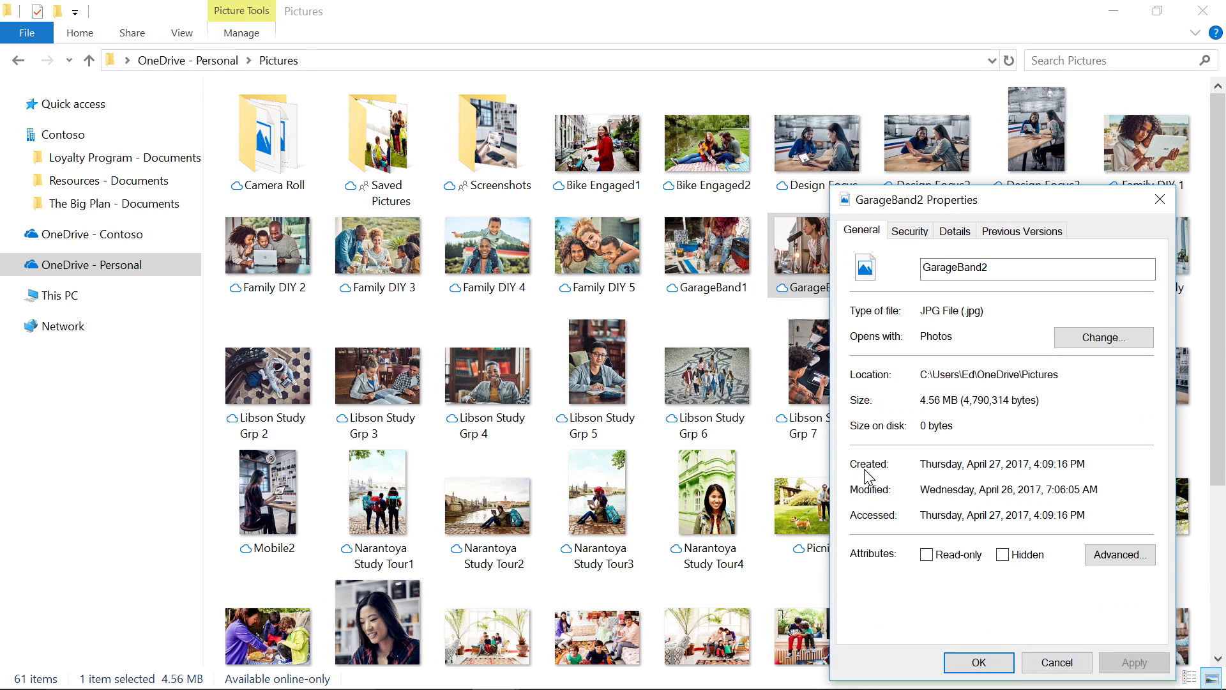